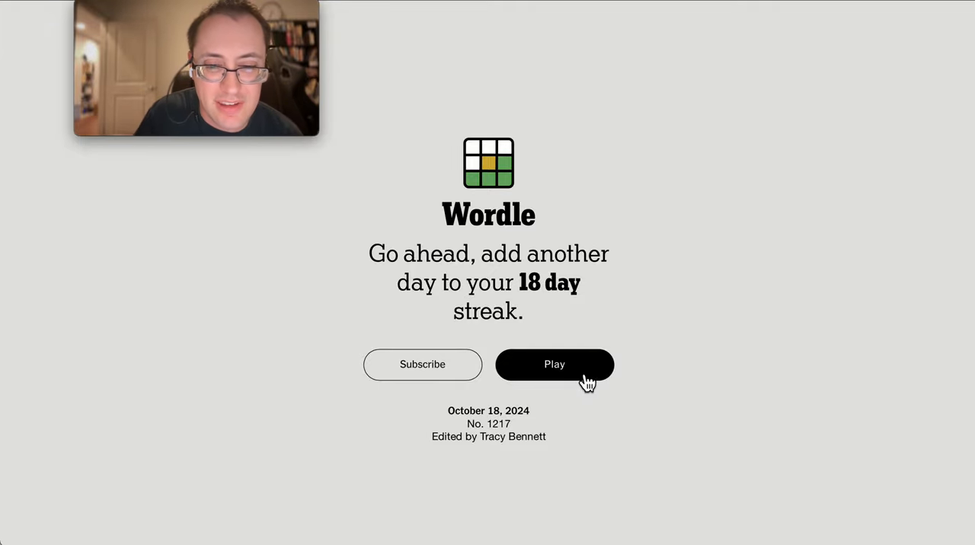
Step: Start today's Wordle from the Play screen, then guess GOWNS and USING
click(553, 364)
text(GOWNS)
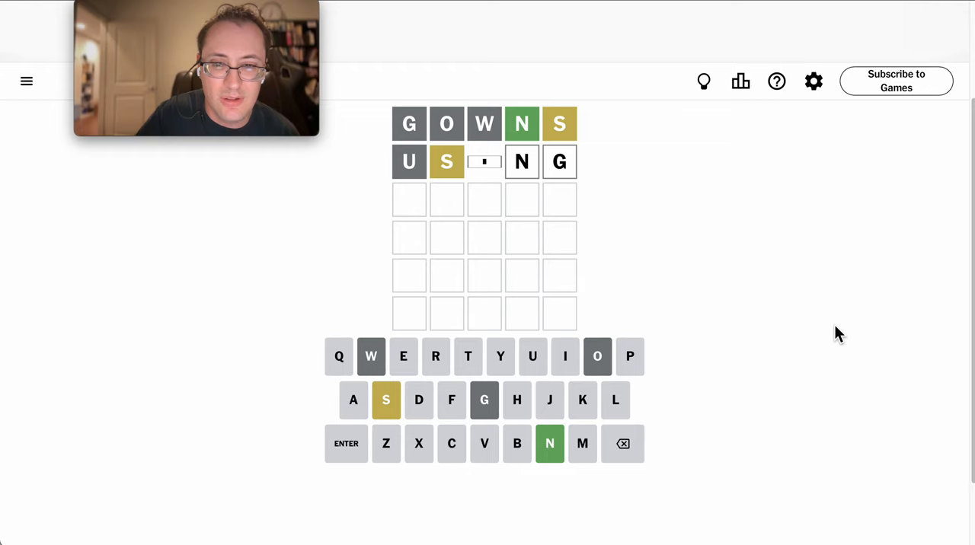
Step: Let USING finish scoring, with I and N green and G absent, then start guess three with S
click(565, 357)
text(S)
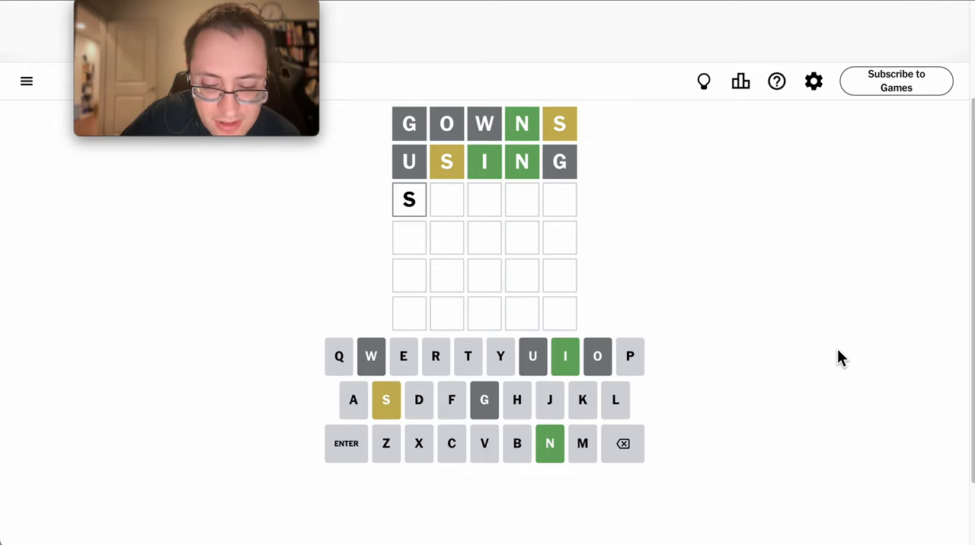
Step: Complete SHINY, solve with STINT all green, and dismiss the Congratulations statistics panel
text(HINY)
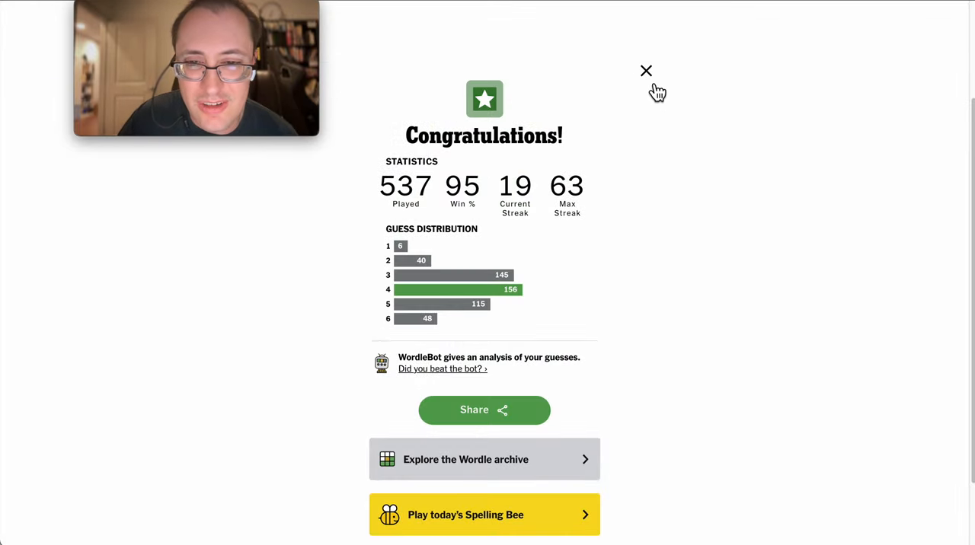
click(646, 71)
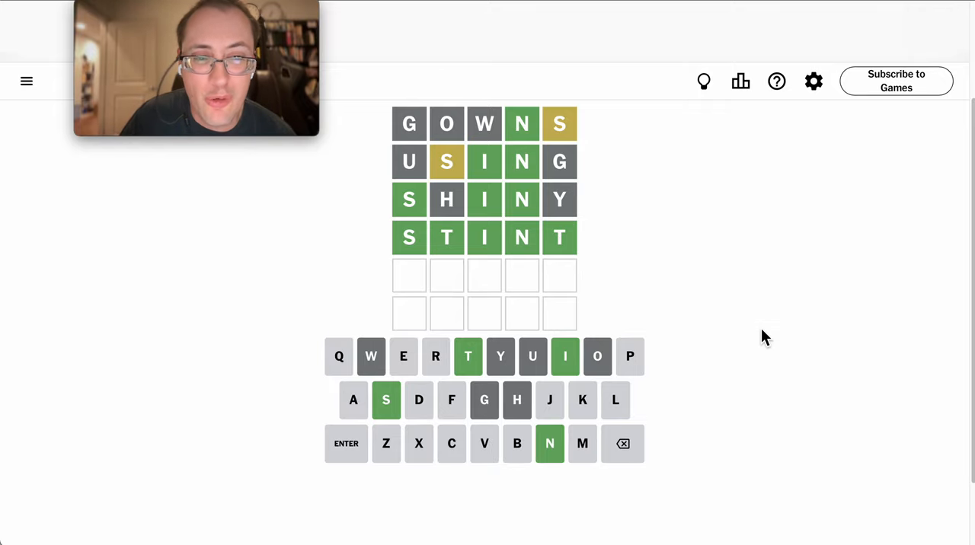
mouse_move(816, 358)
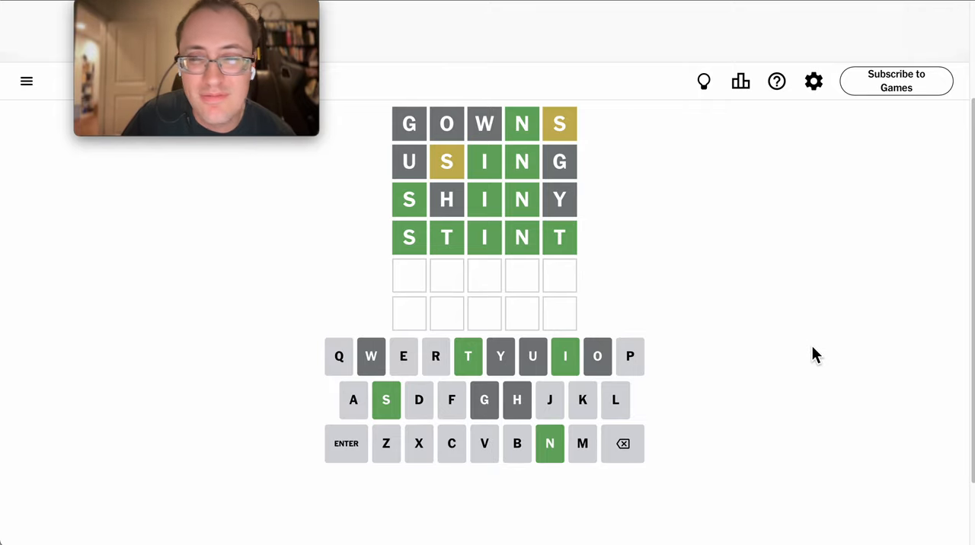